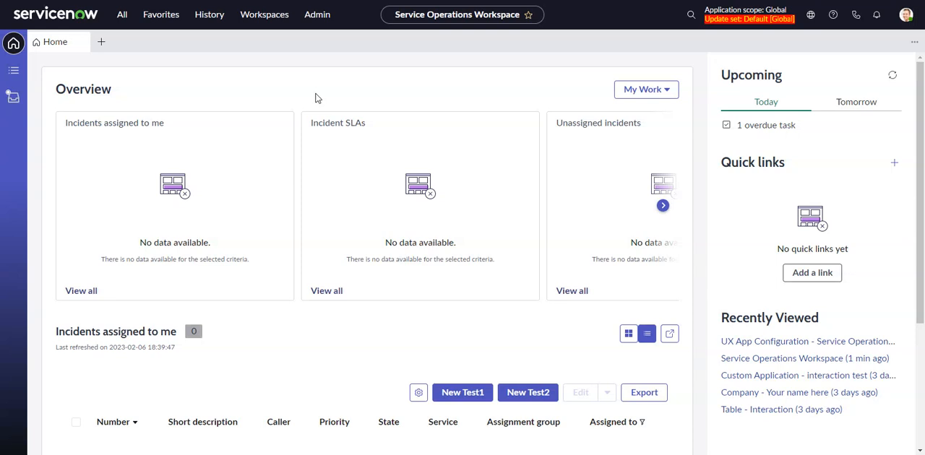
mouse_move(107, 89)
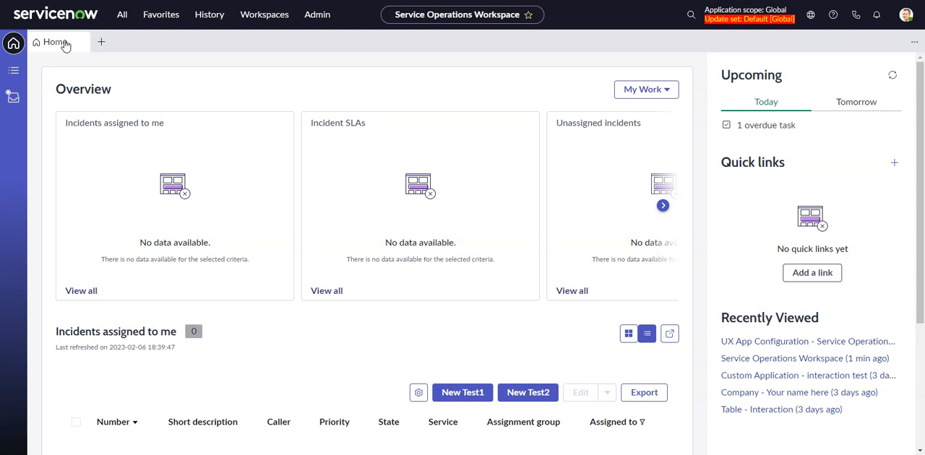
mouse_move(292, 55)
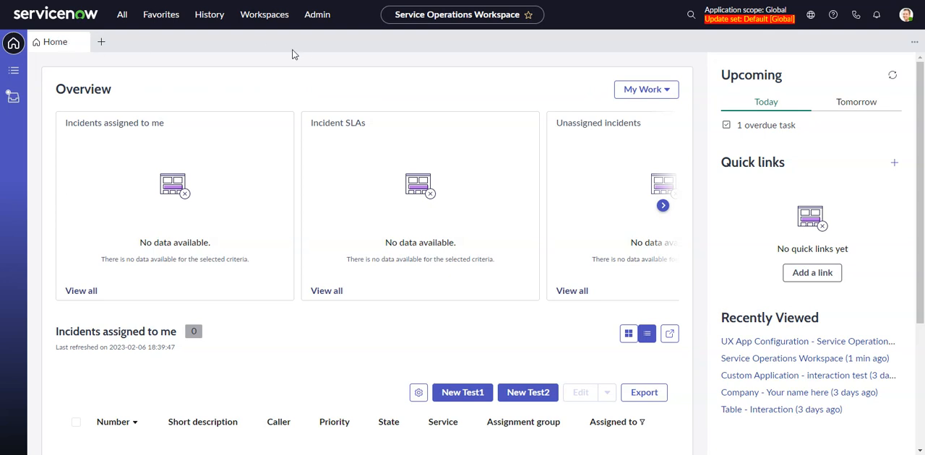
mouse_move(301, 39)
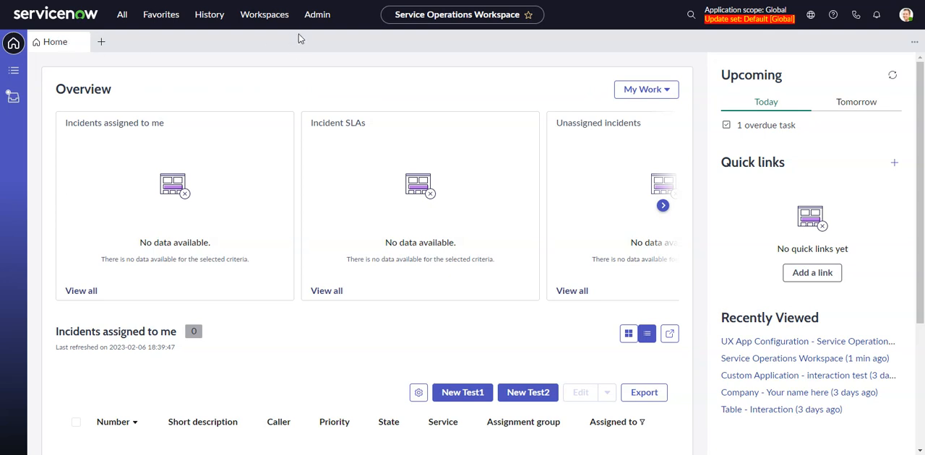
mouse_move(100, 40)
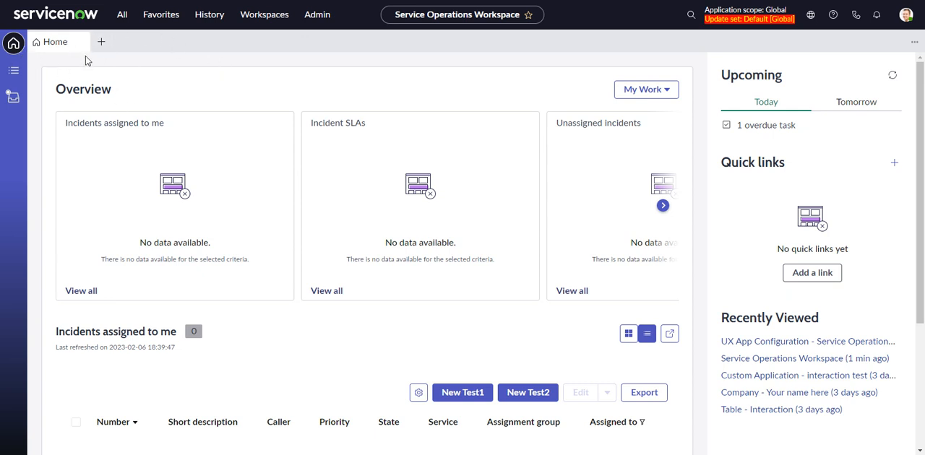
mouse_move(497, 250)
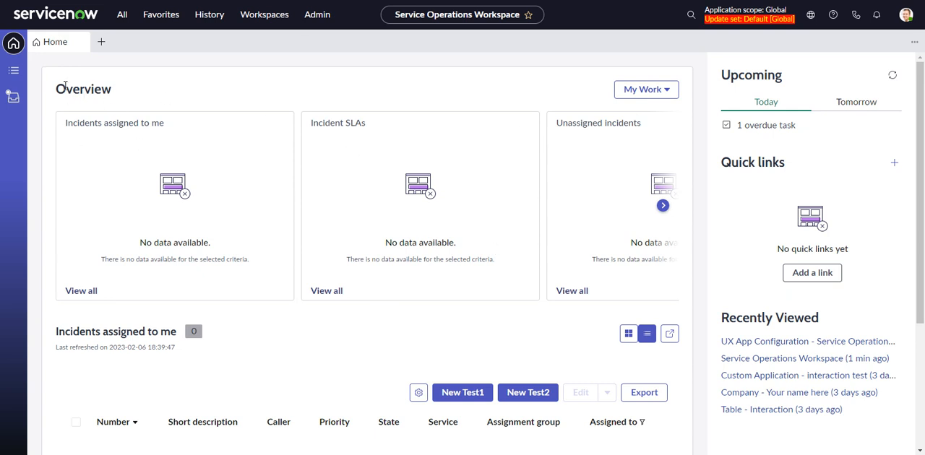
mouse_move(497, 127)
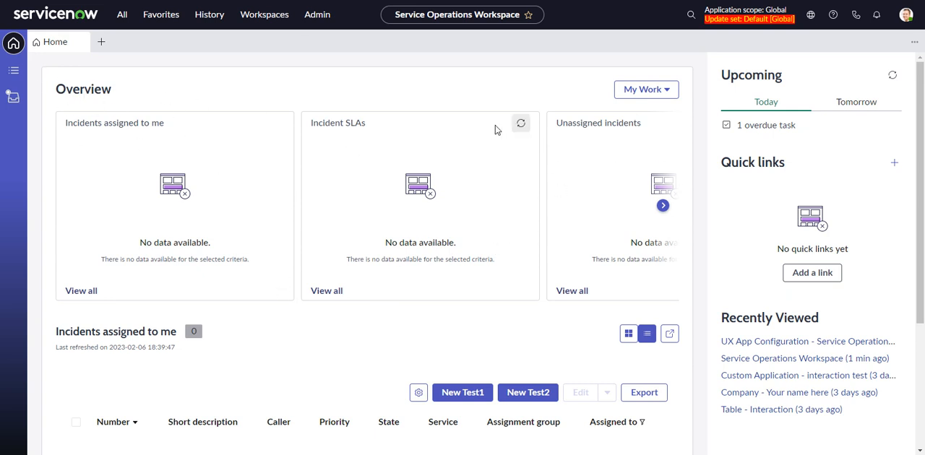
Step: Open the Service Operations Workspace app configuration for editing in UI Builder
left_click(905, 14)
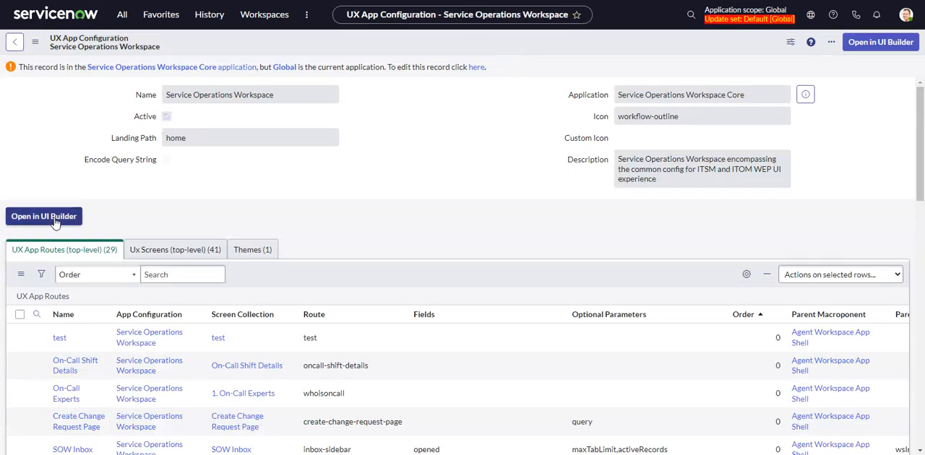
left_click(43, 217)
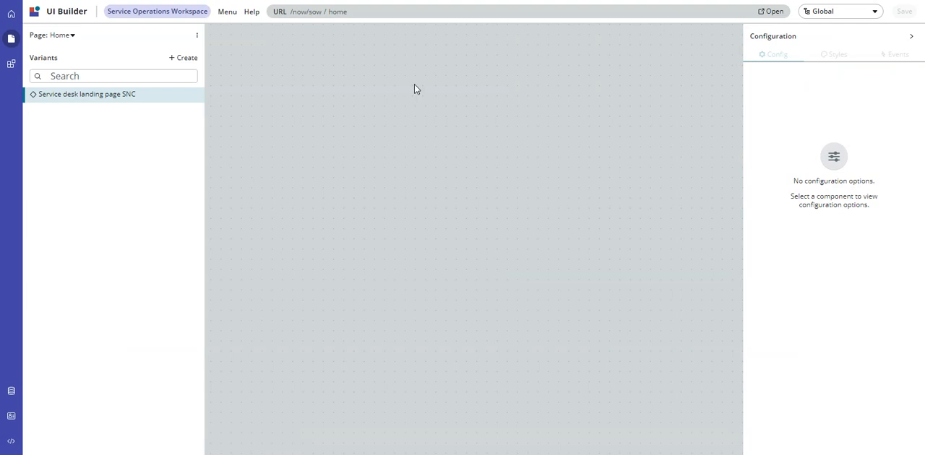
Step: Load the Service desk landing page SNC variant of the Home page in the editor
left_click(87, 94)
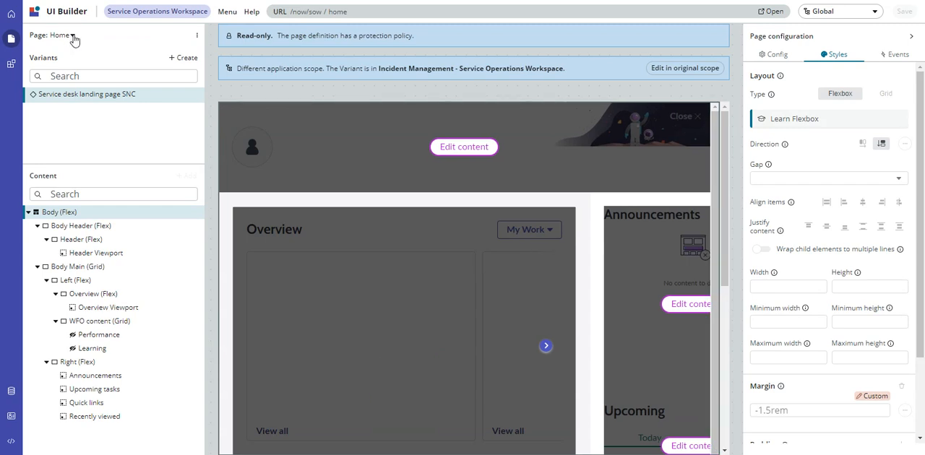
left_click(67, 34)
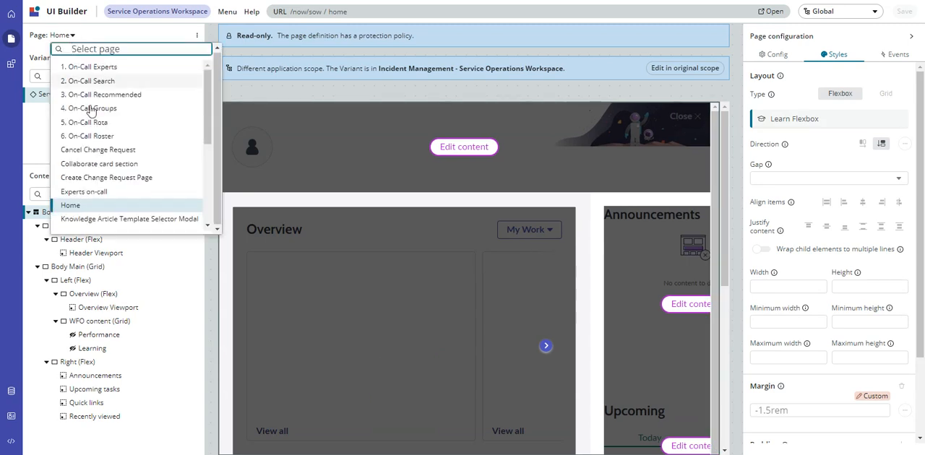
mouse_move(87, 209)
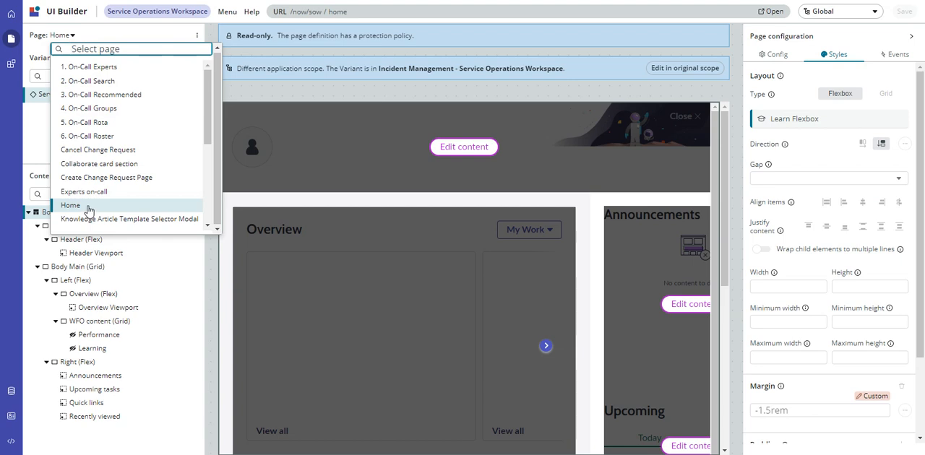
left_click(71, 205)
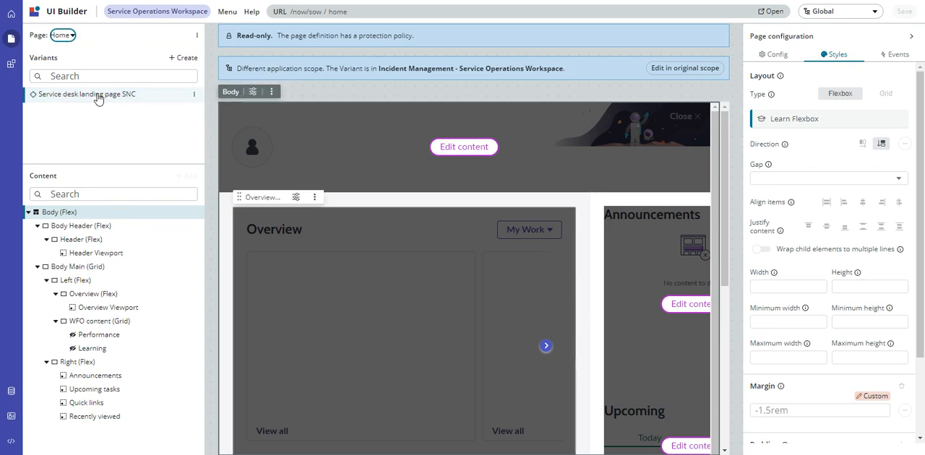
mouse_move(88, 98)
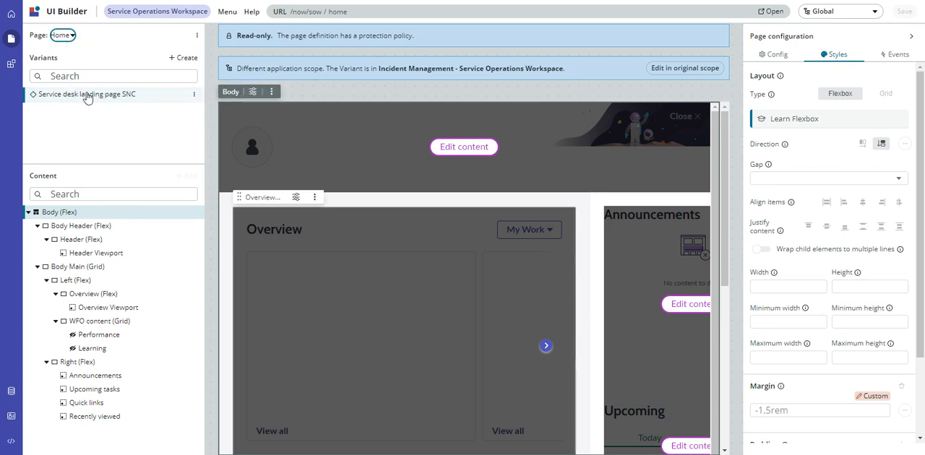
mouse_move(132, 104)
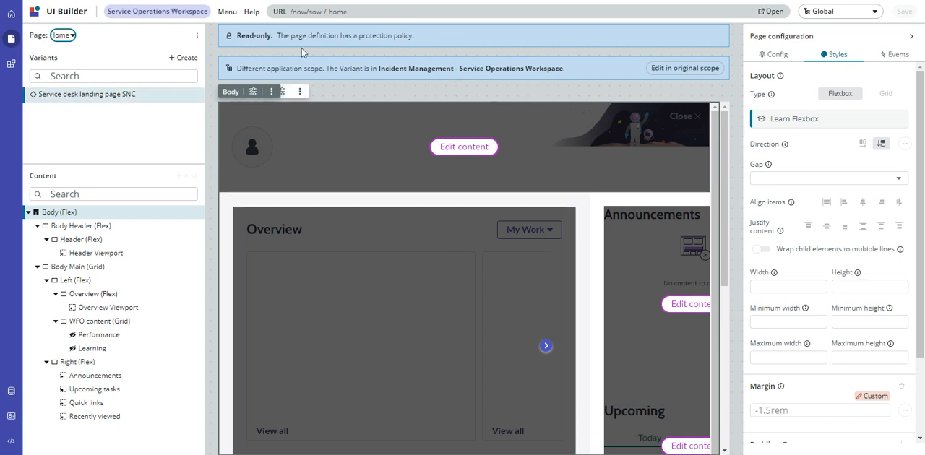
mouse_move(295, 51)
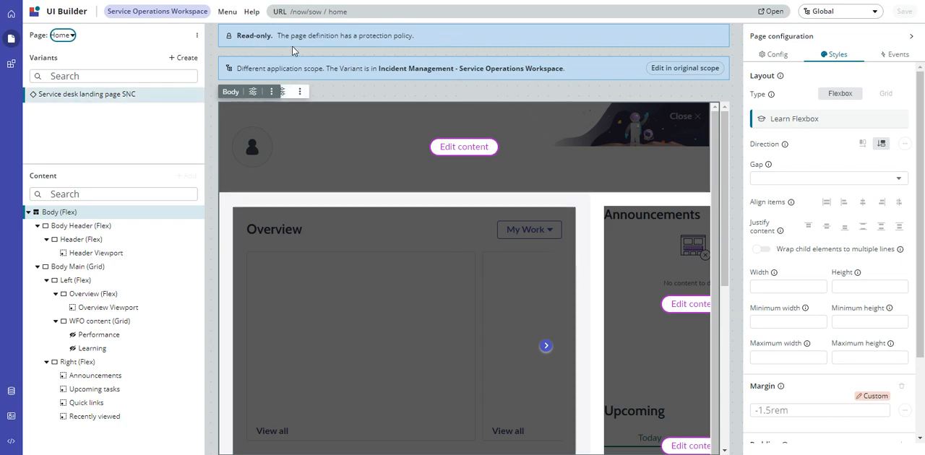
mouse_move(274, 36)
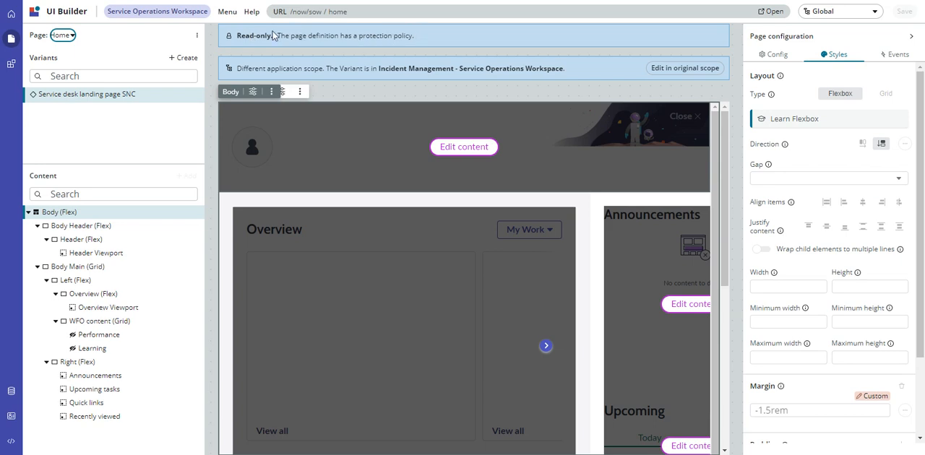
mouse_move(289, 91)
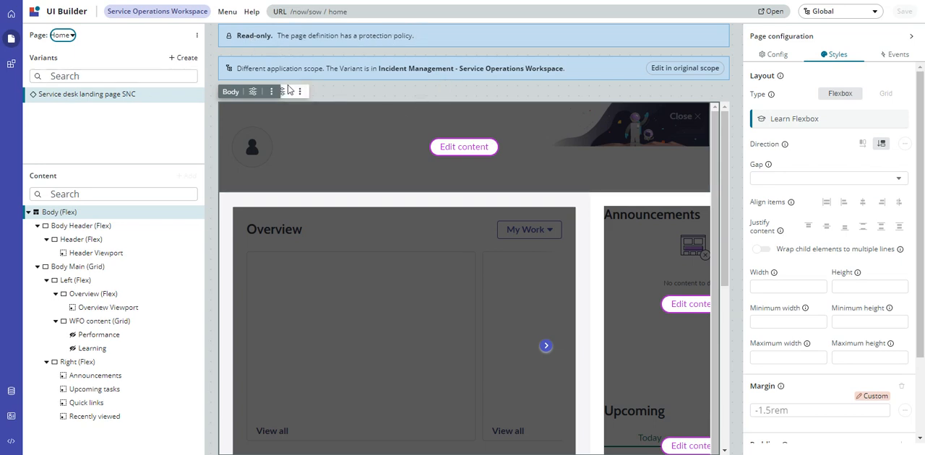
mouse_move(602, 71)
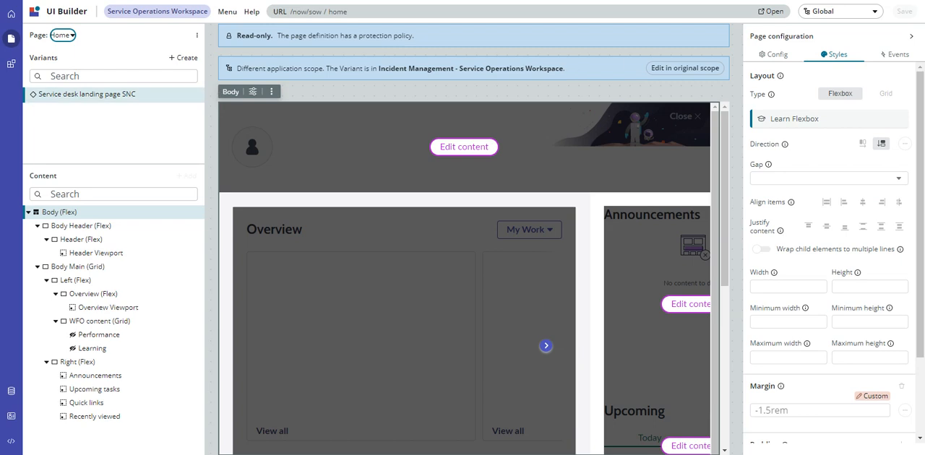
mouse_move(860, 21)
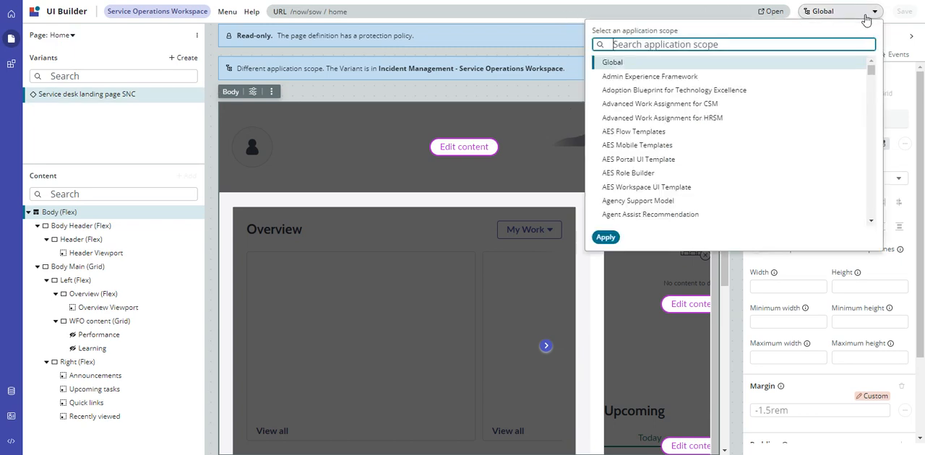
Step: Filter the scope picker with 'inciden' to find Incident Management - Service Operations Workspace
type("inciden")
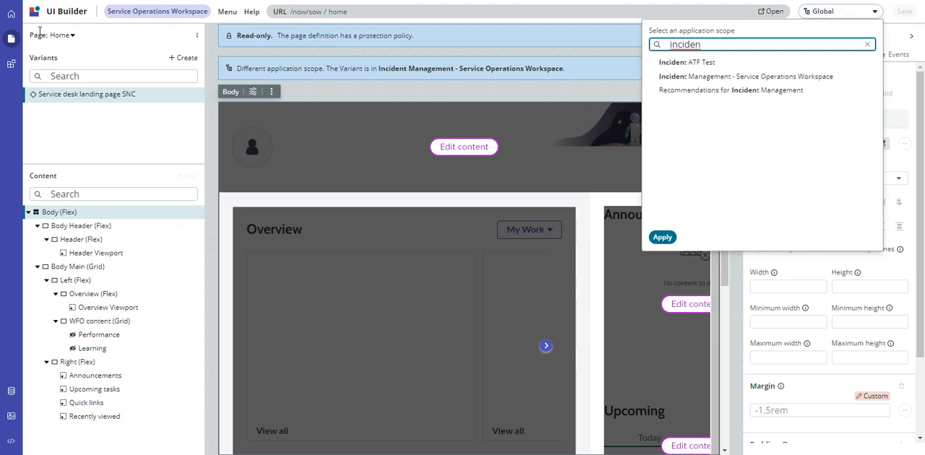
mouse_move(118, 37)
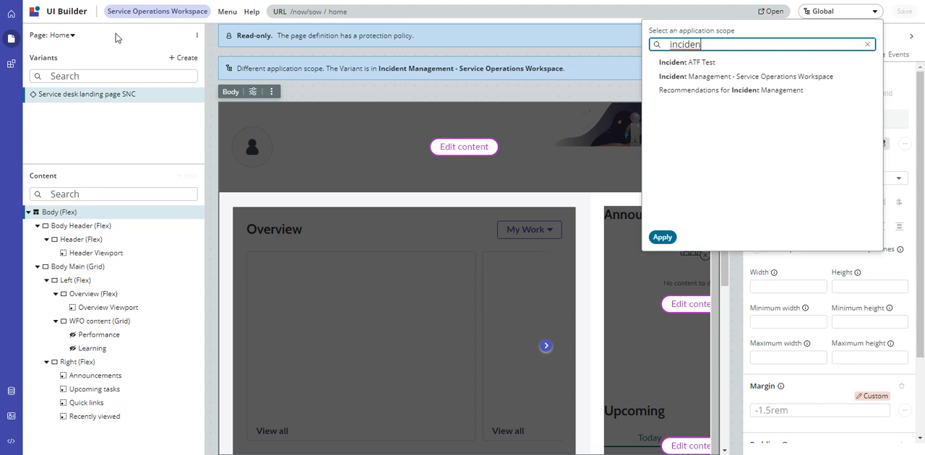
mouse_move(815, 113)
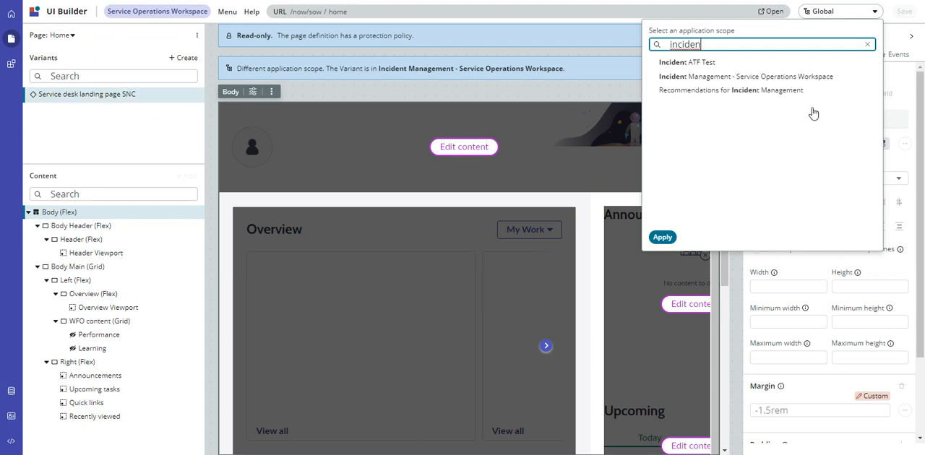
mouse_move(760, 79)
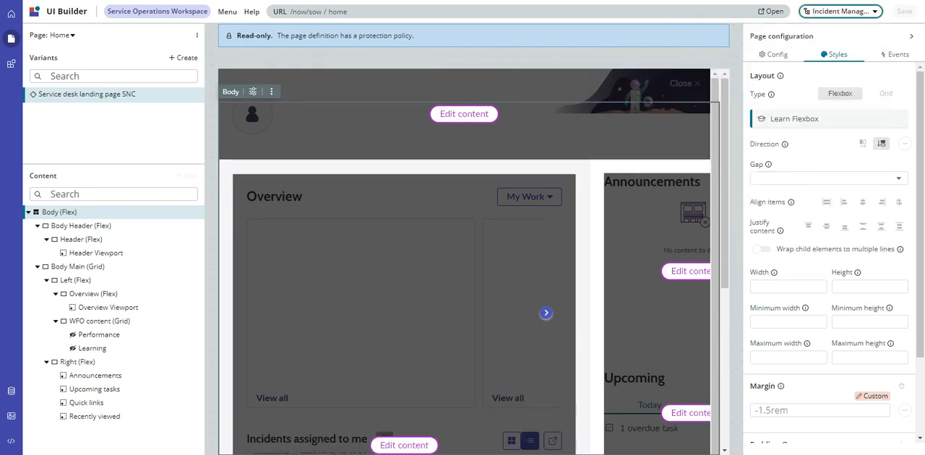
mouse_move(833, 26)
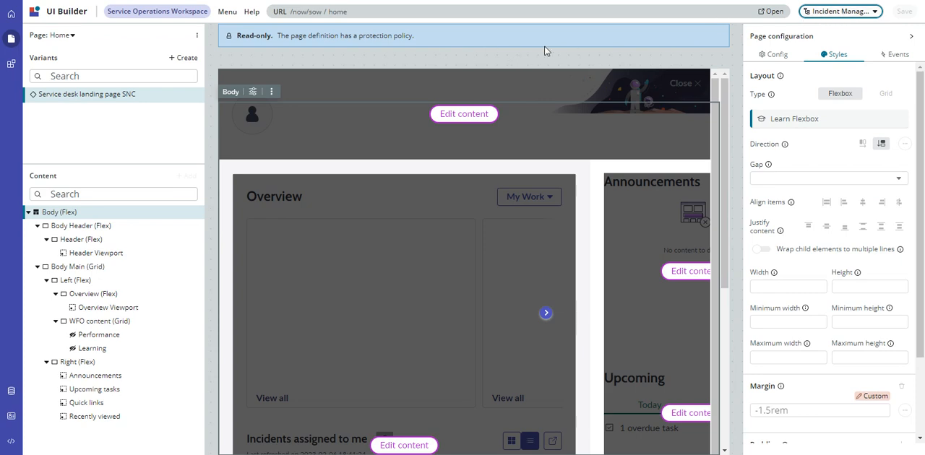
mouse_move(124, 104)
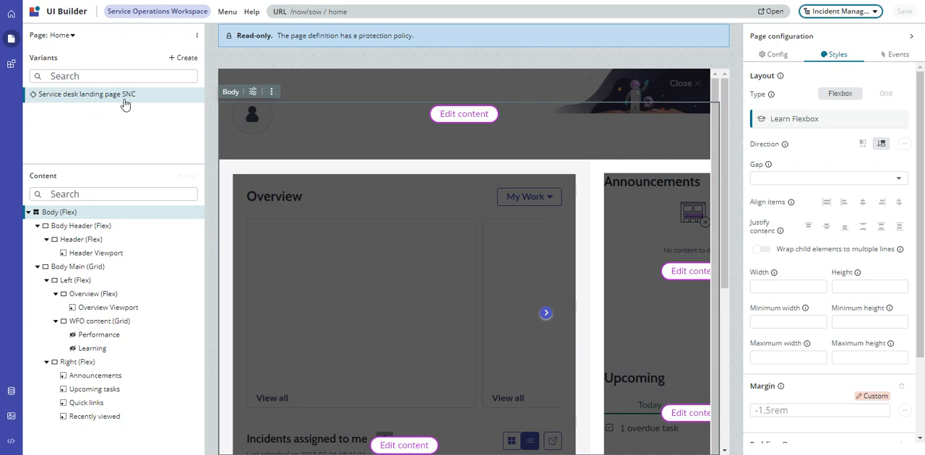
Step: Duplicate the Service desk landing page SNC variant from its options menu
left_click(194, 94)
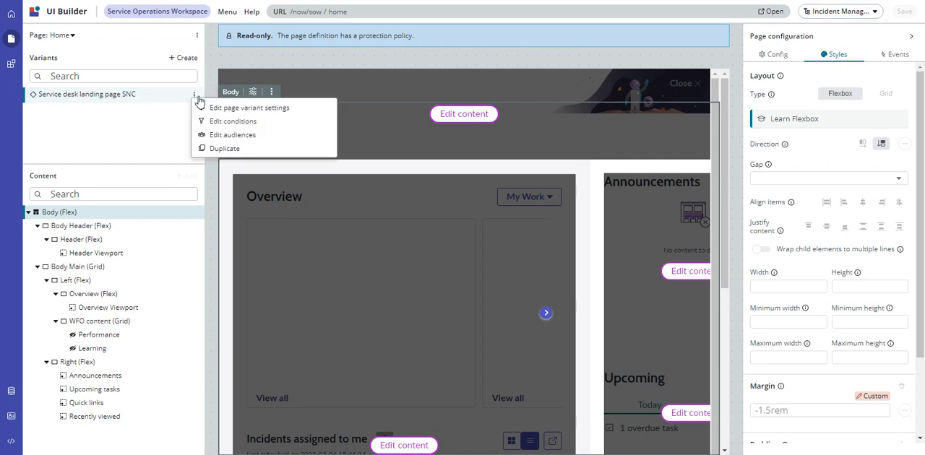
mouse_move(226, 148)
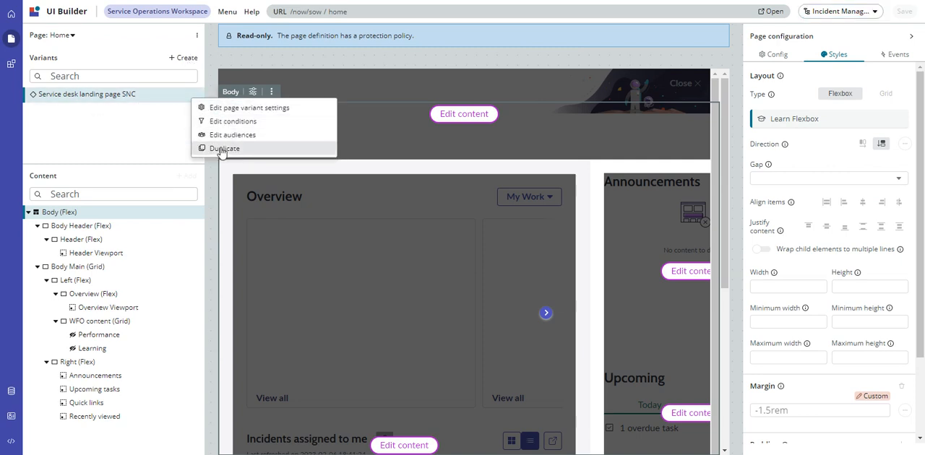
left_click(226, 147)
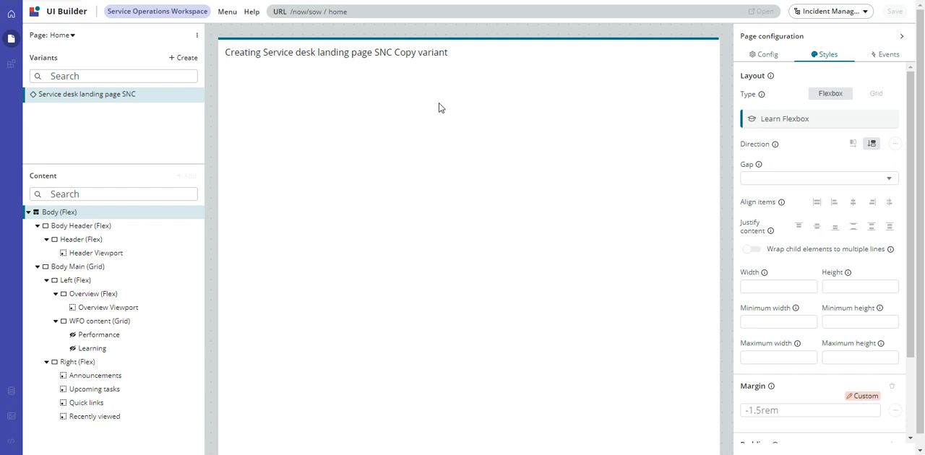
mouse_move(449, 81)
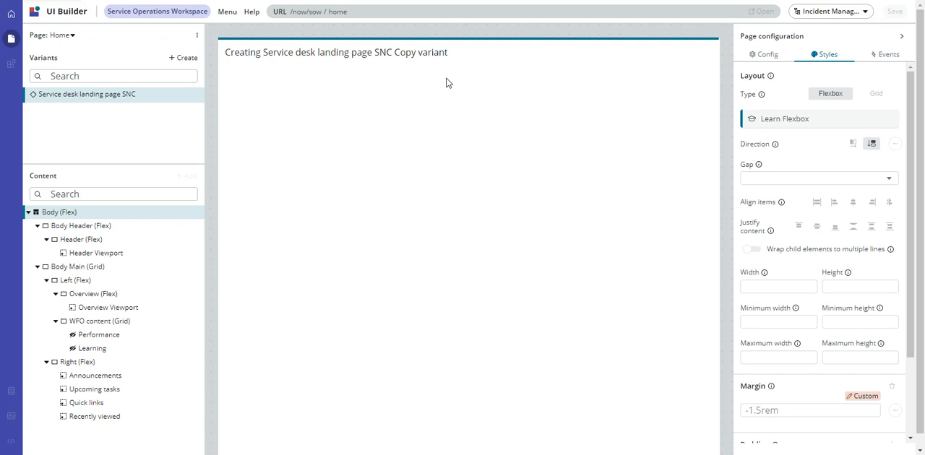
mouse_move(454, 81)
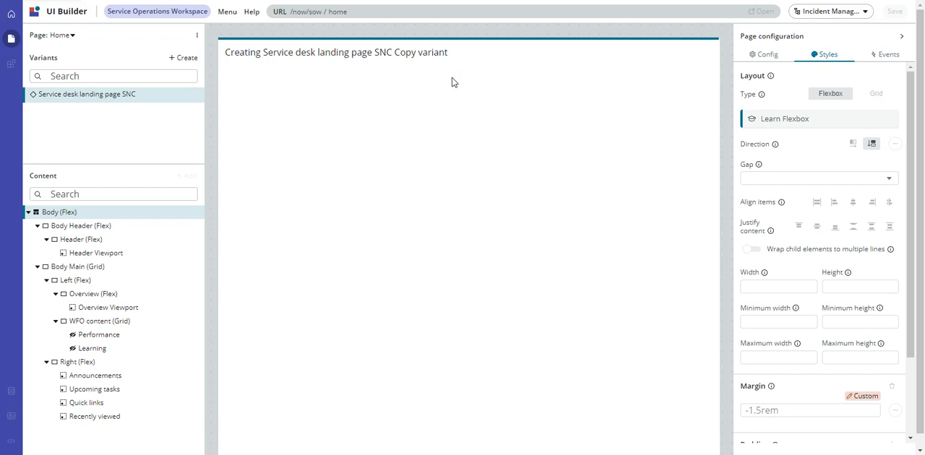
mouse_move(445, 78)
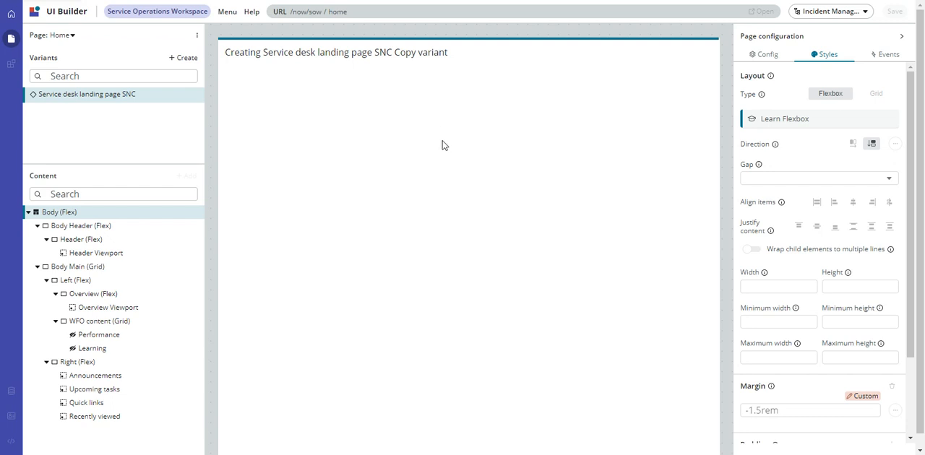
mouse_move(506, 123)
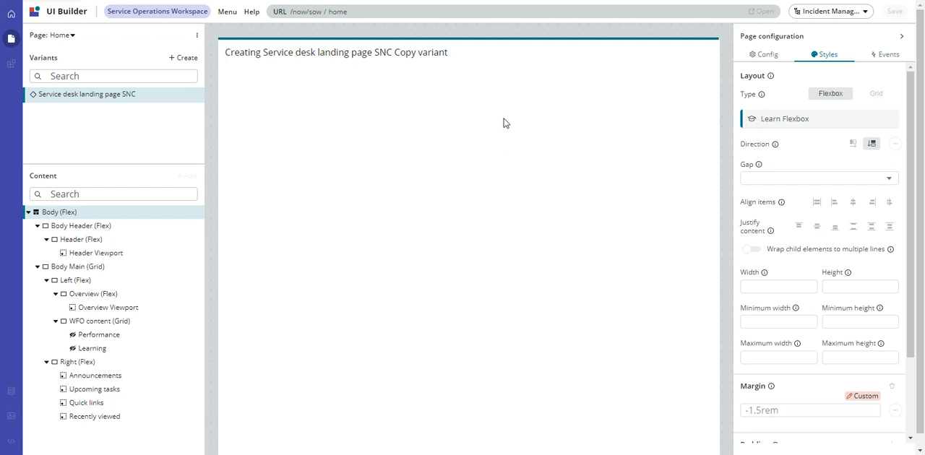
mouse_move(344, 57)
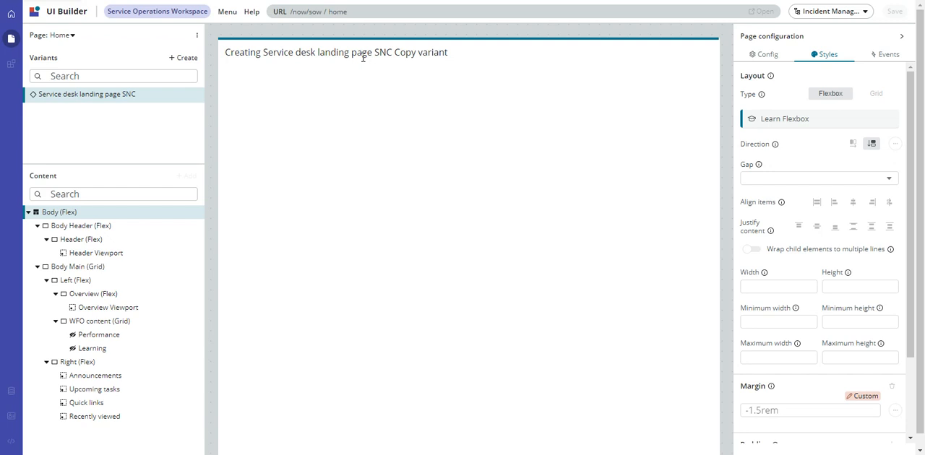
mouse_move(361, 58)
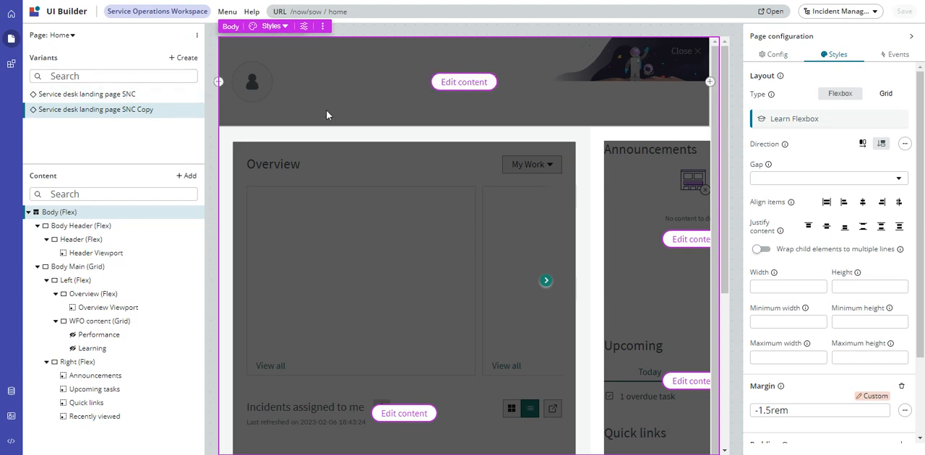
mouse_move(251, 57)
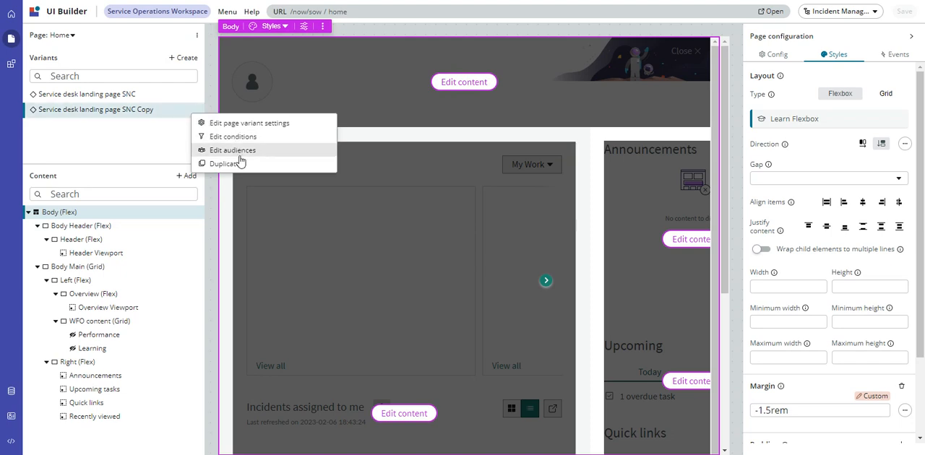
mouse_move(241, 164)
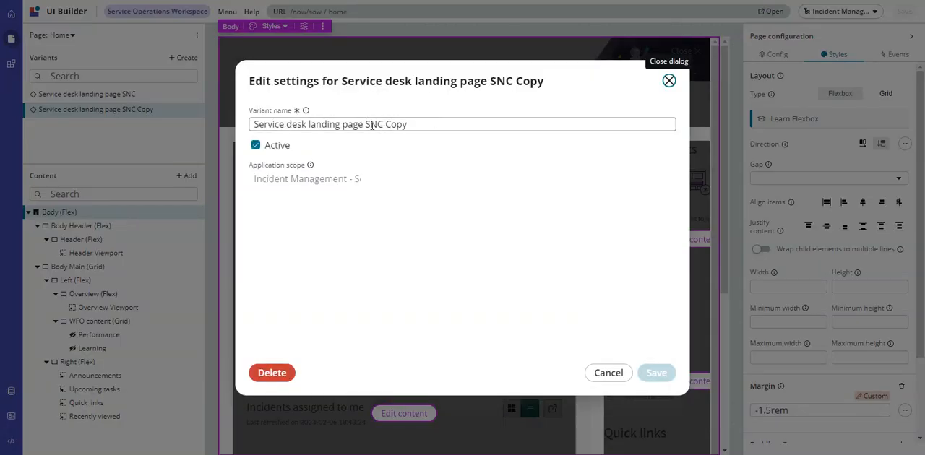
Step: Rename the copy's variant name ending to 'Custom' and save it
double_click(376, 124)
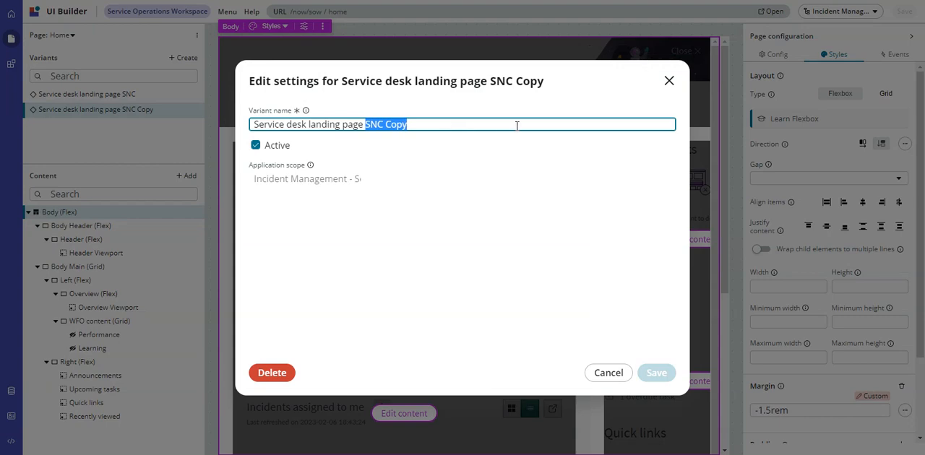
type("Custom")
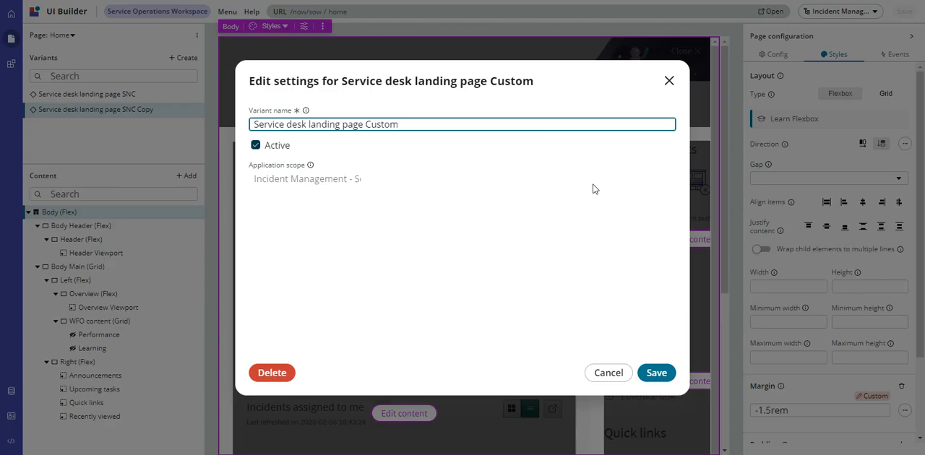
left_click(657, 373)
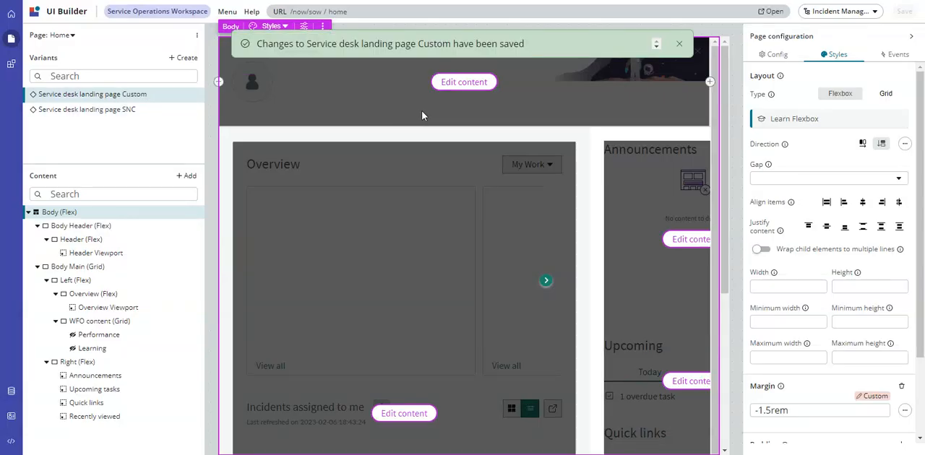
Step: Review the Custom variant's settings and scroll to the Overview section
left_click(677, 43)
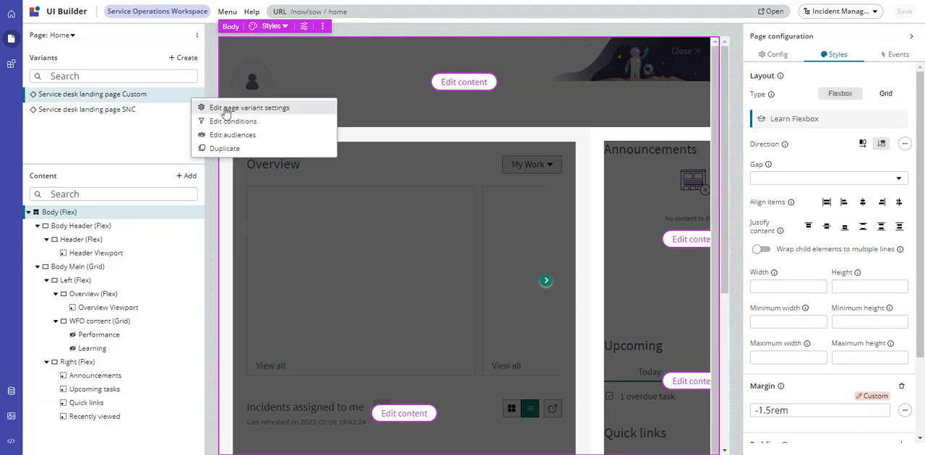
left_click(248, 107)
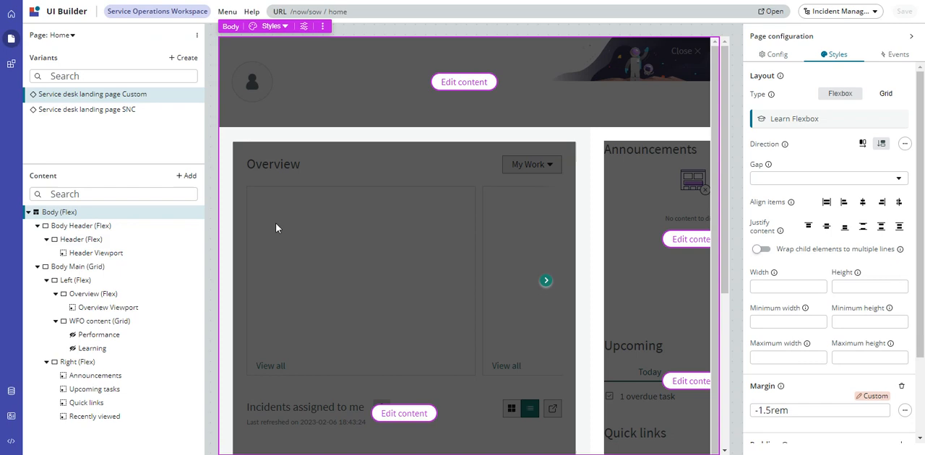
mouse_move(174, 253)
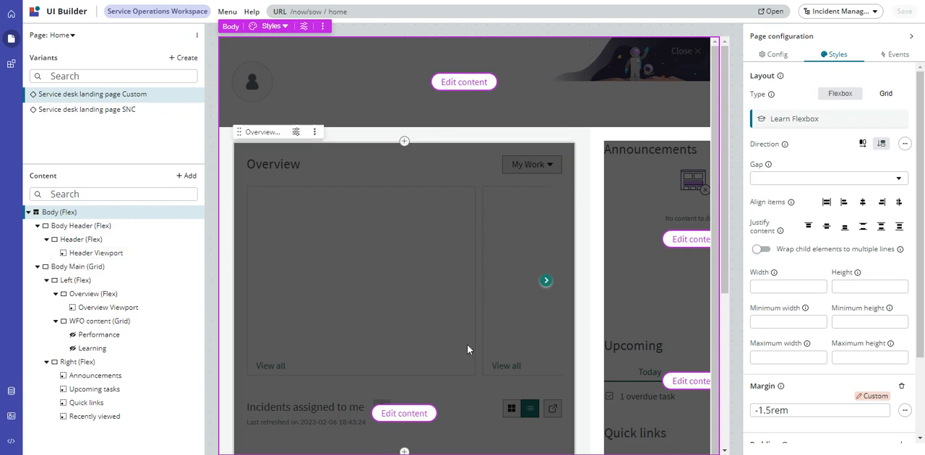
mouse_move(363, 406)
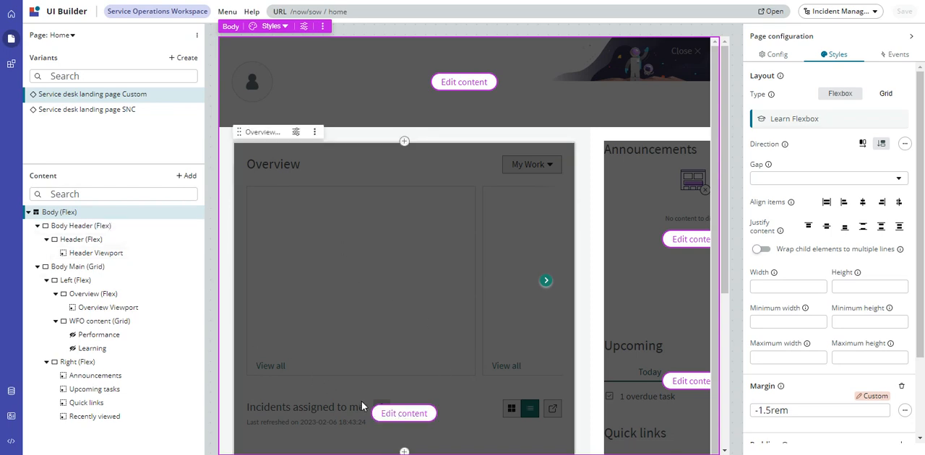
mouse_move(298, 168)
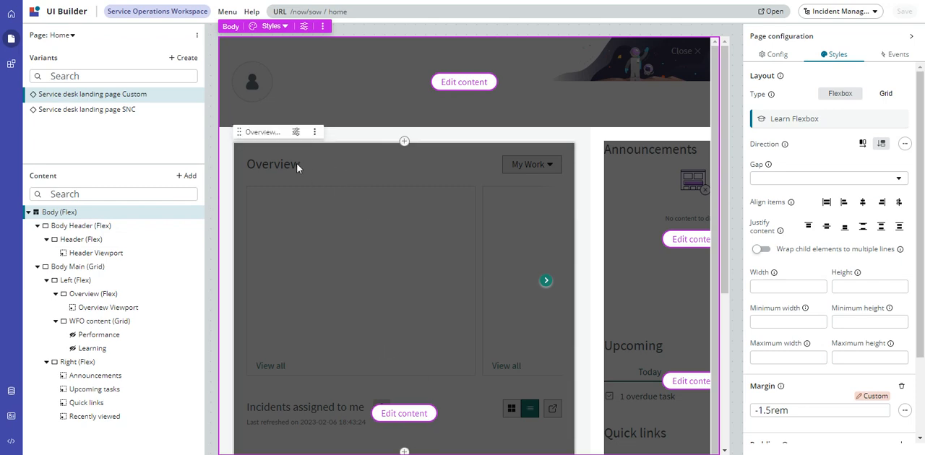
scroll("down", 3)
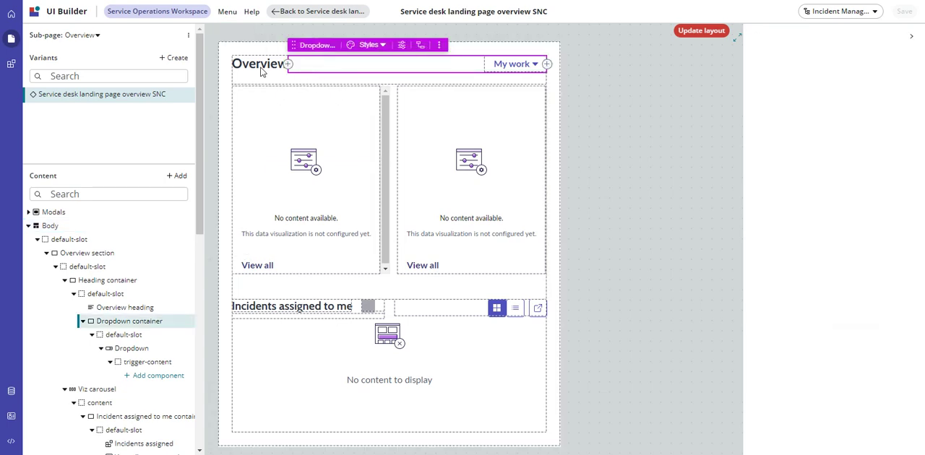
Step: Change the Overview heading's label to 'Overview - custom' and save the sub-page
left_click(259, 65)
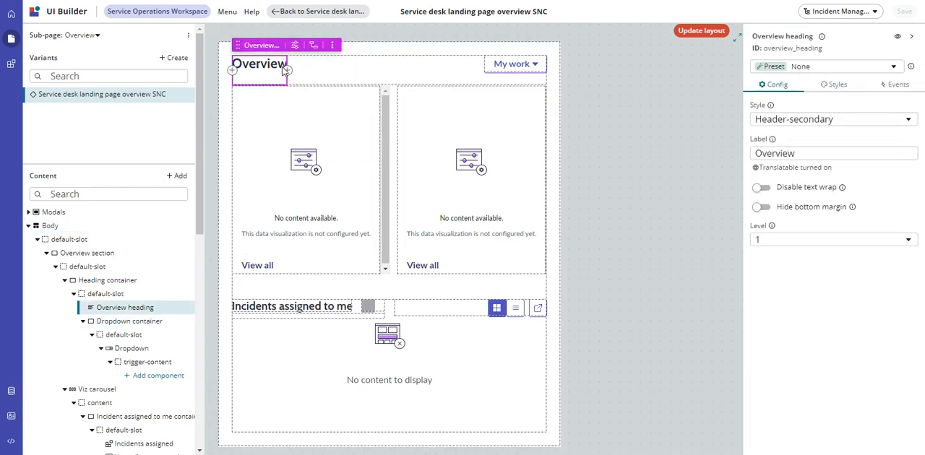
mouse_move(272, 66)
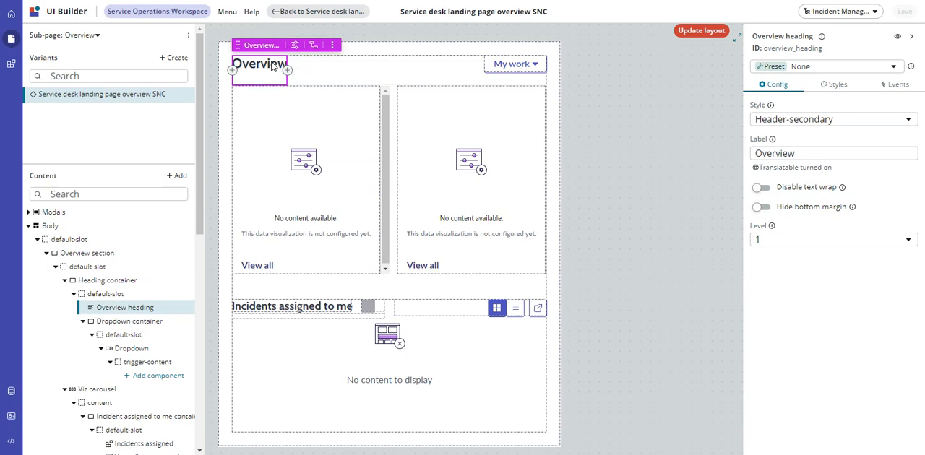
left_click(834, 152)
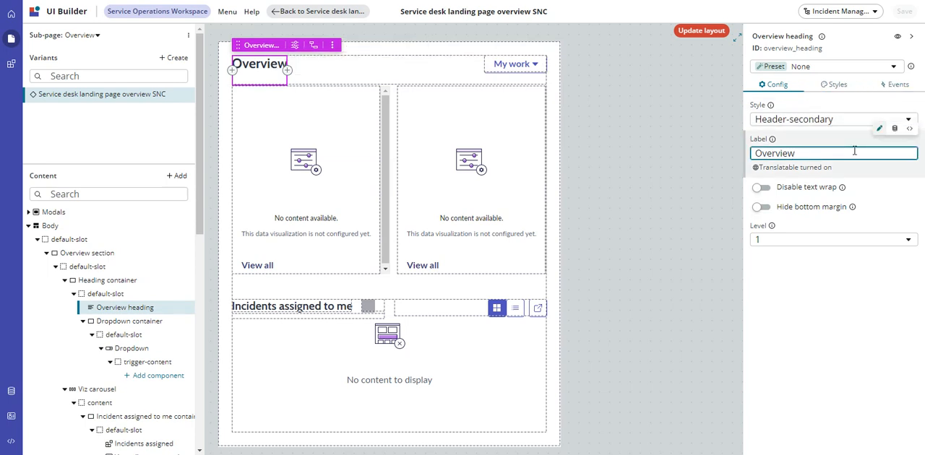
type("- custom")
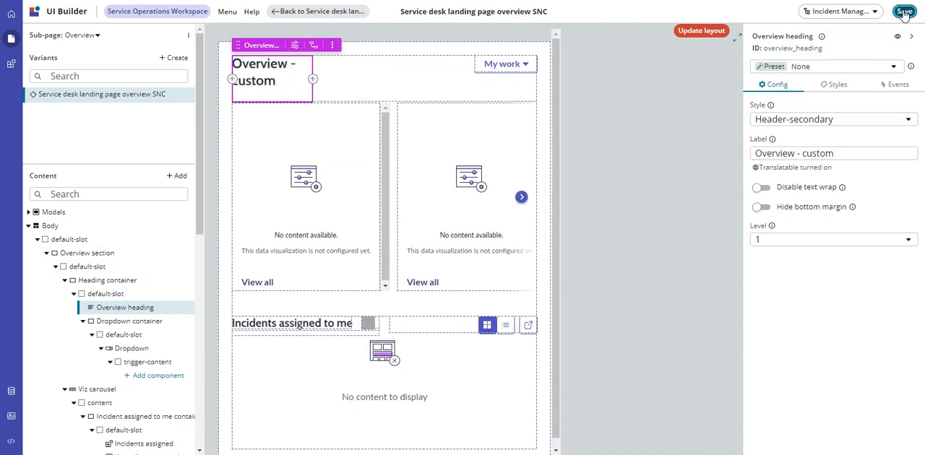
left_click(905, 13)
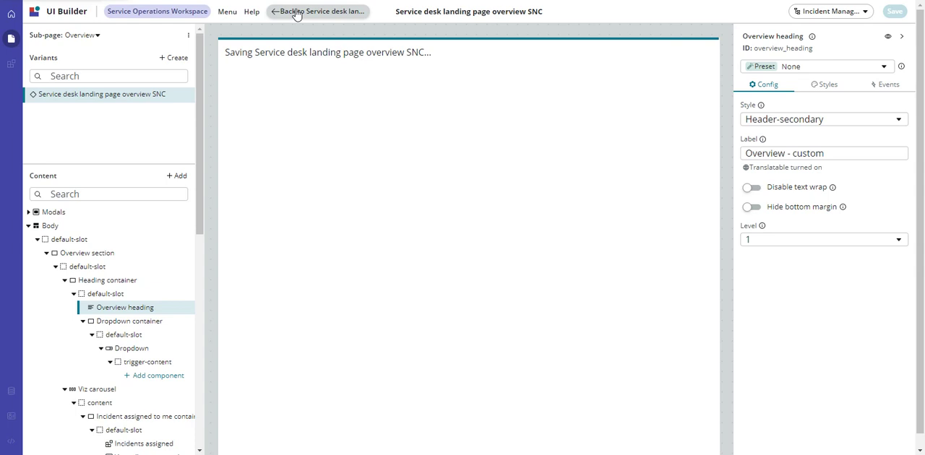
mouse_move(298, 13)
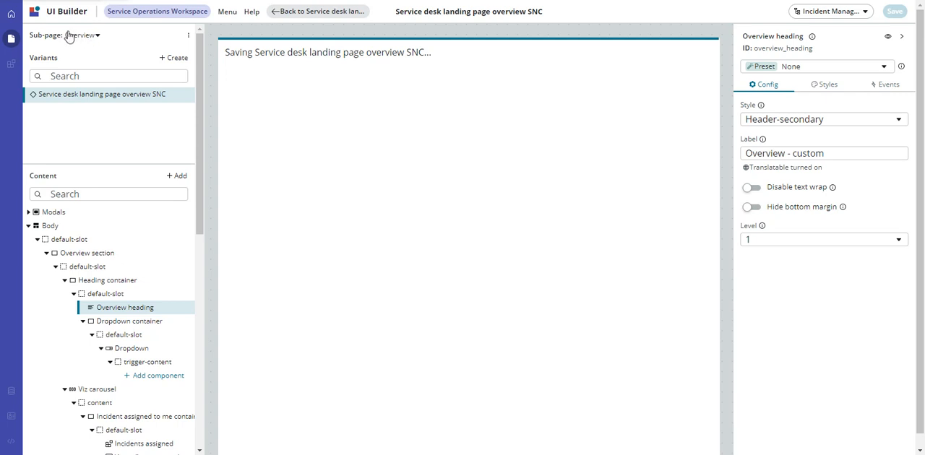
mouse_move(92, 42)
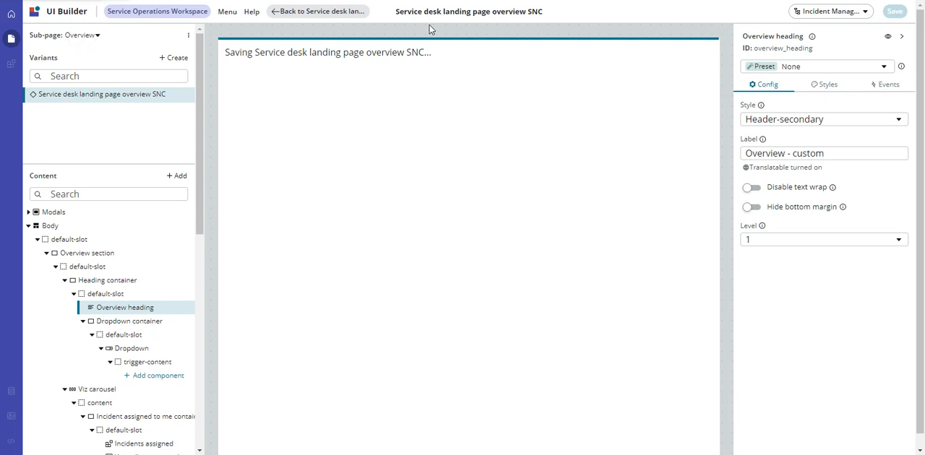
mouse_move(42, 49)
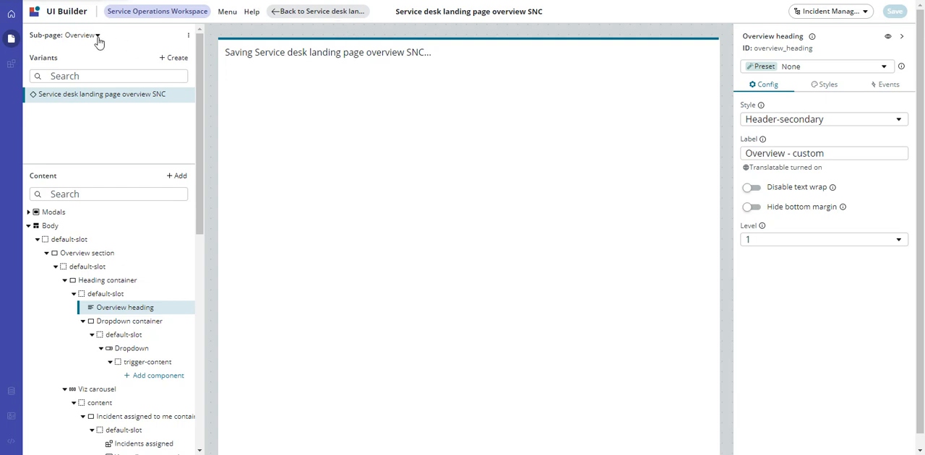
mouse_move(301, 35)
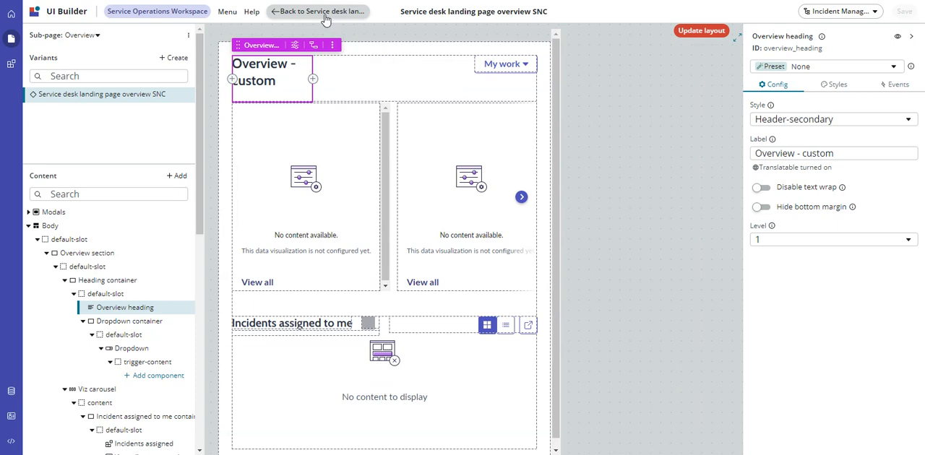
Step: Return to the Service desk landing page and its Variants list
left_click(318, 11)
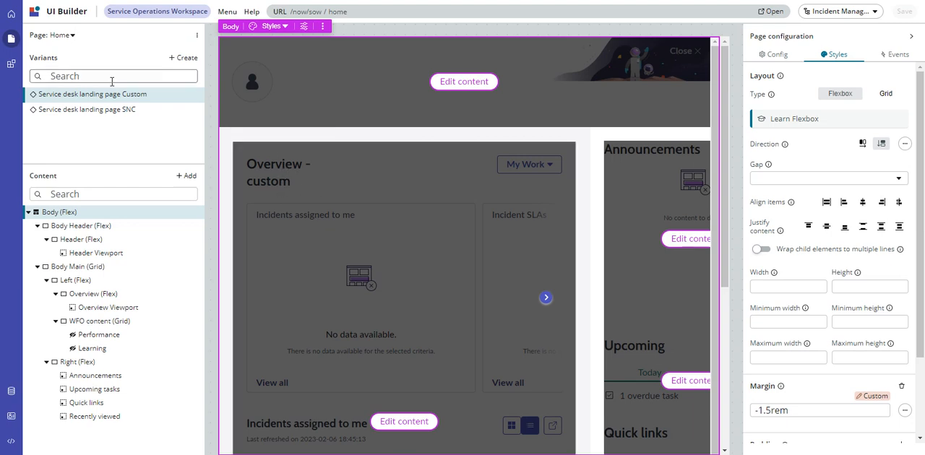
mouse_move(138, 98)
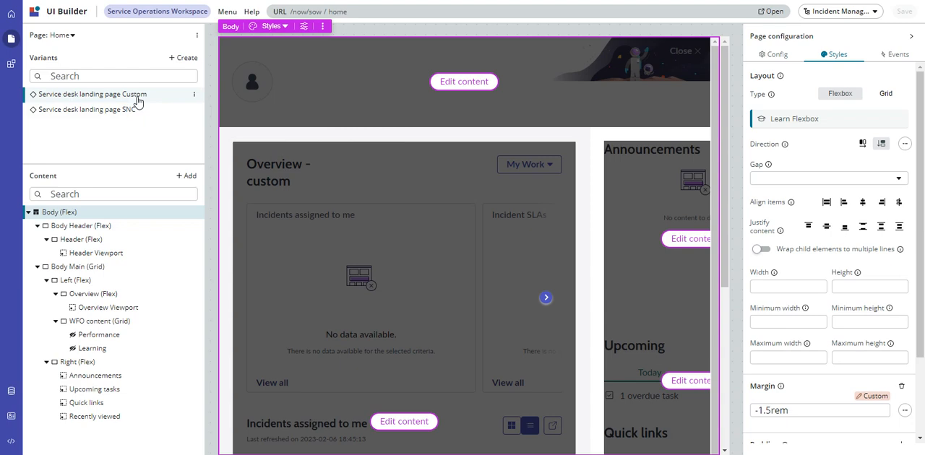
mouse_move(154, 98)
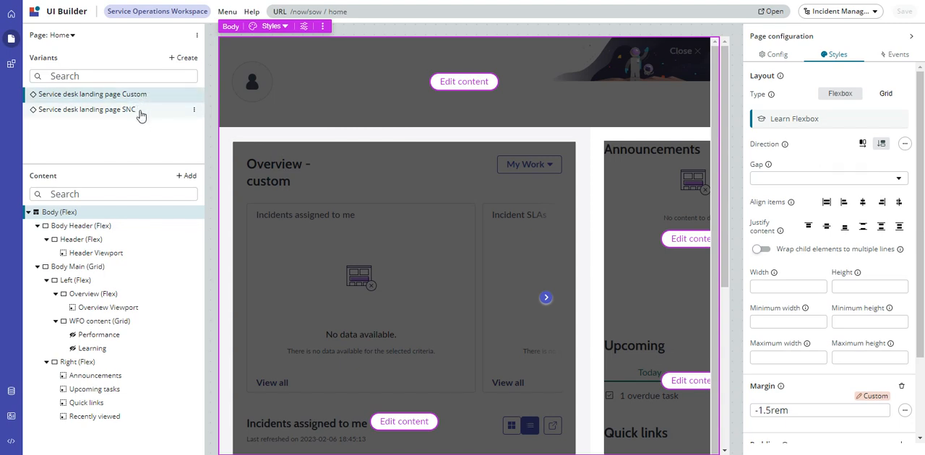
left_click(86, 109)
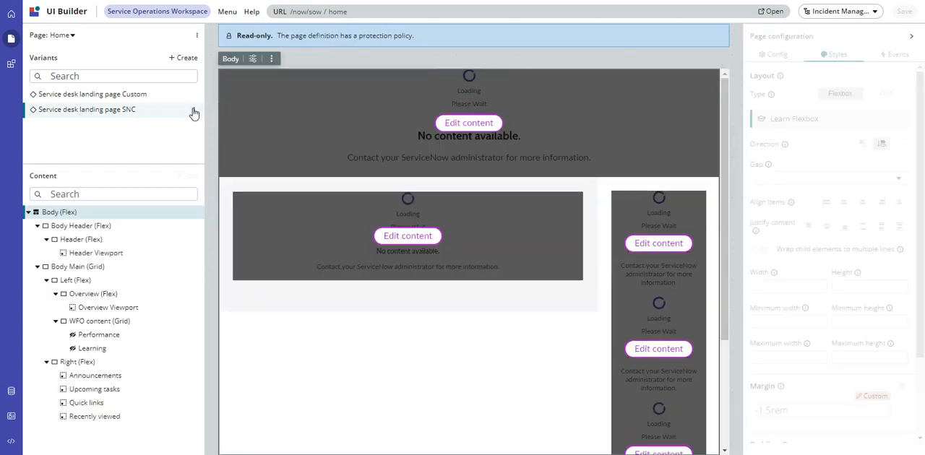
left_click(194, 113)
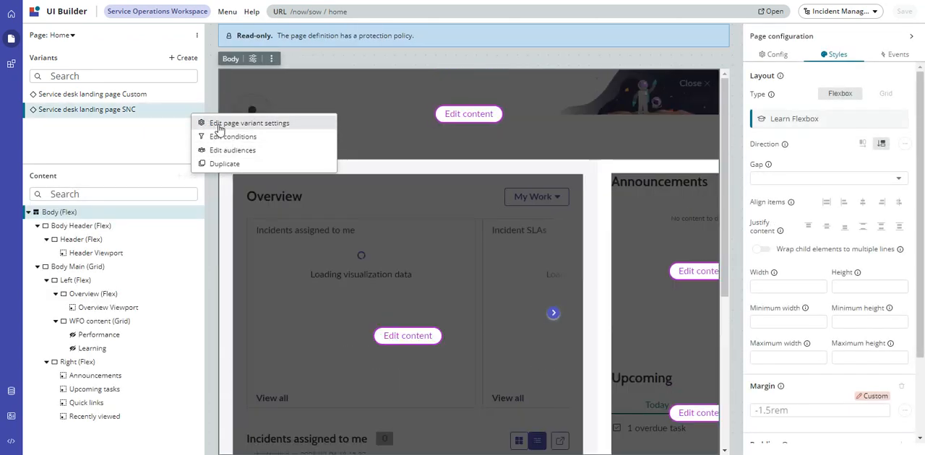
left_click(249, 121)
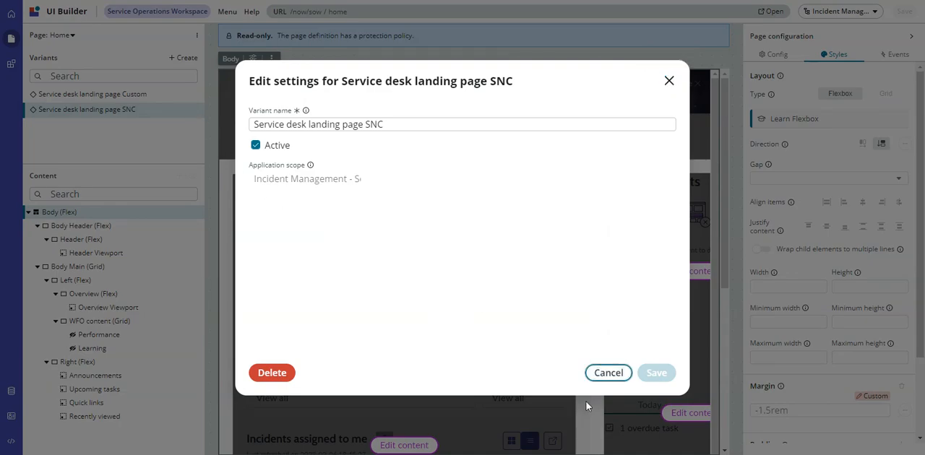
left_click(608, 373)
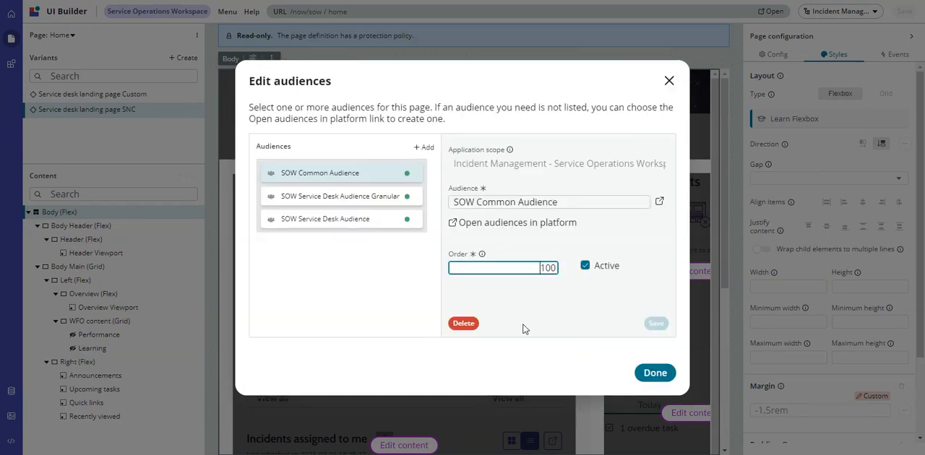
mouse_move(598, 387)
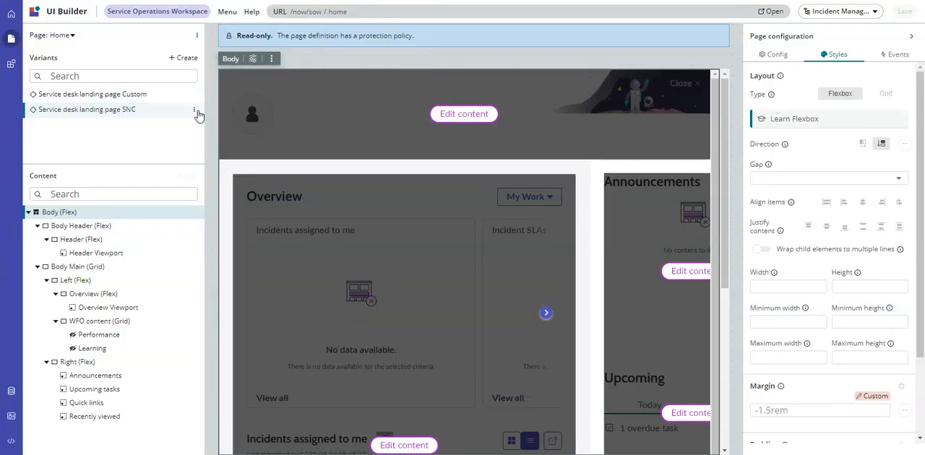
left_click(194, 110)
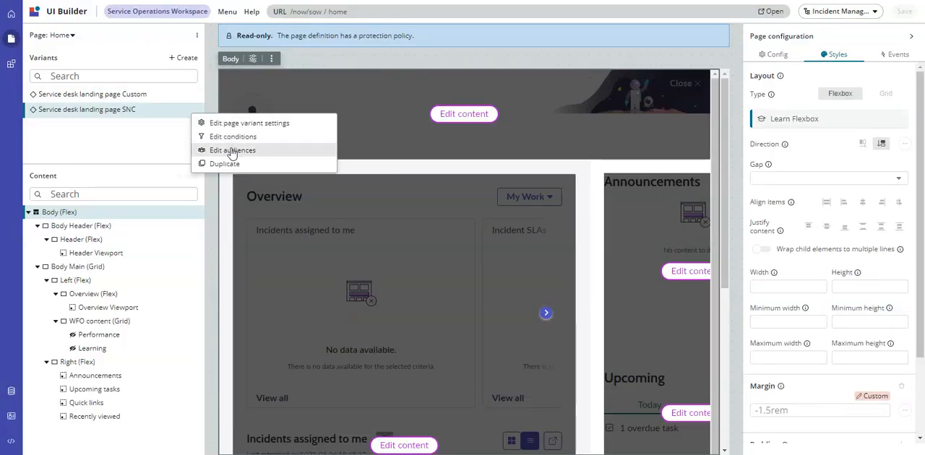
left_click(231, 136)
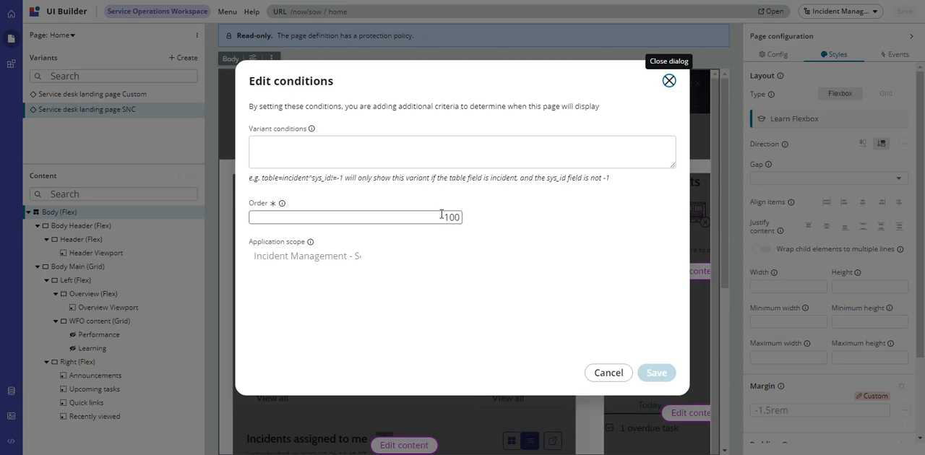
left_click(668, 81)
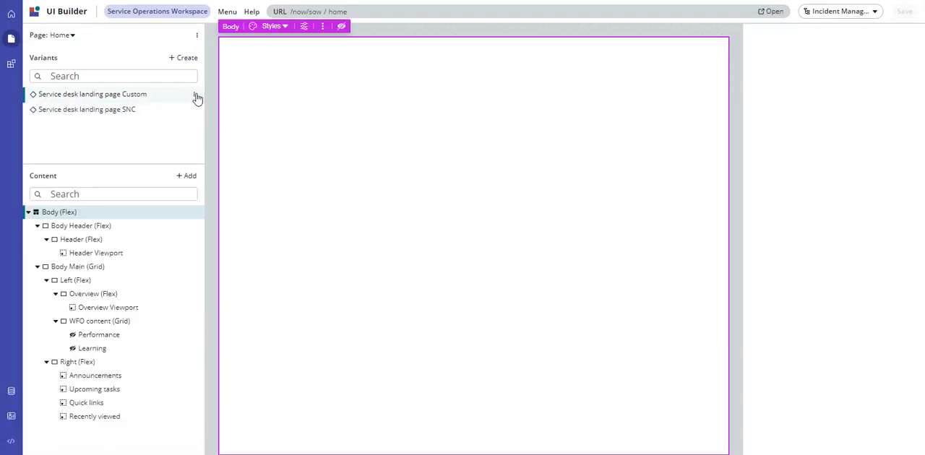
Step: Set the Custom variant's order to 99 in Edit conditions and save
left_click(197, 95)
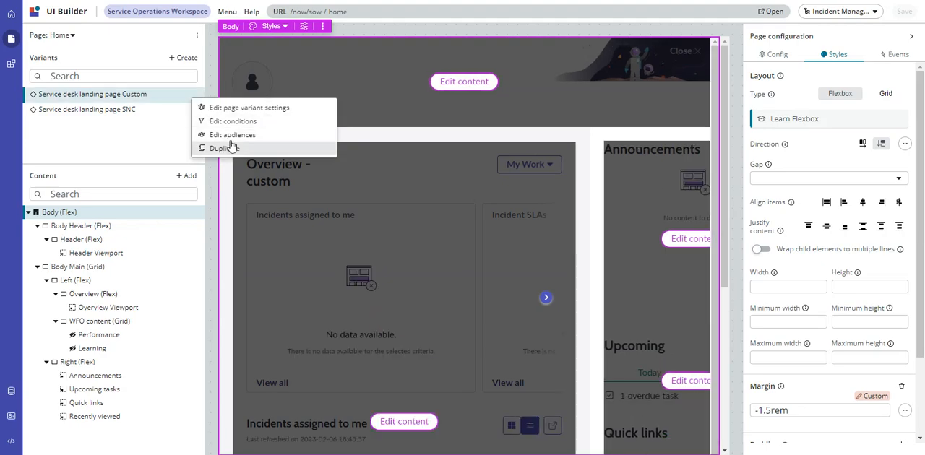
left_click(232, 121)
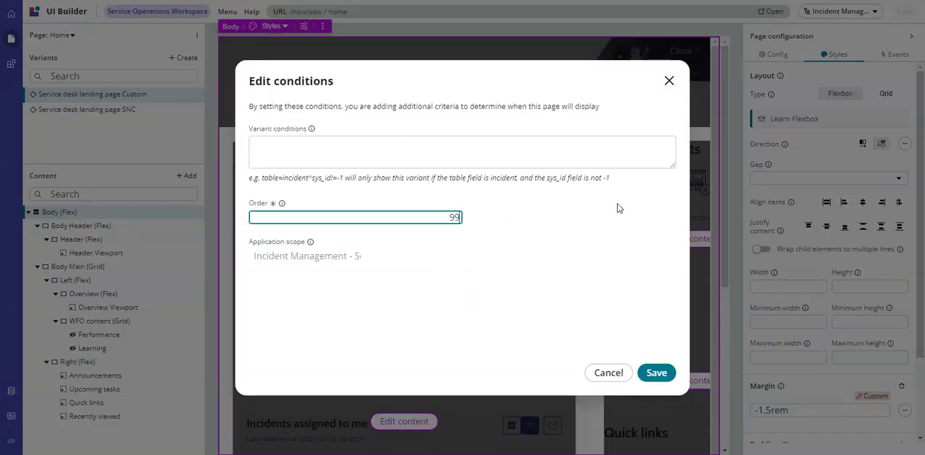
left_click(657, 373)
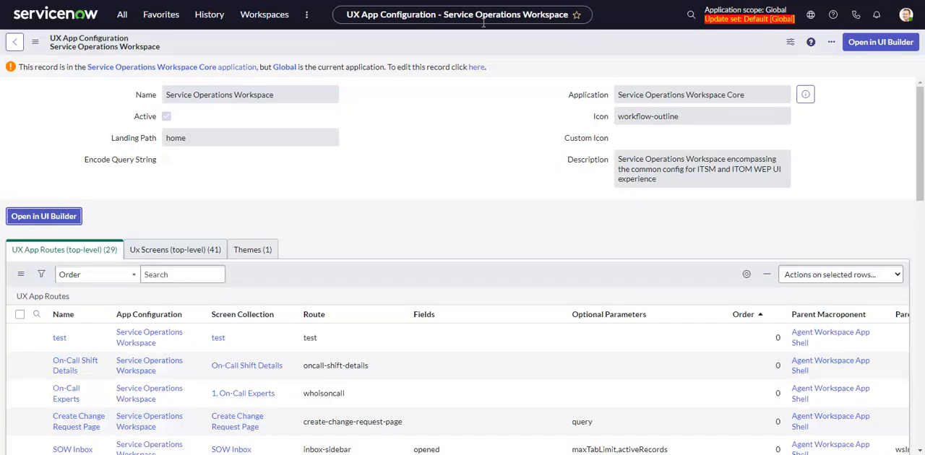
Step: Open Service Operations Workspace from Workspaces to view the custom landing page
left_click(264, 15)
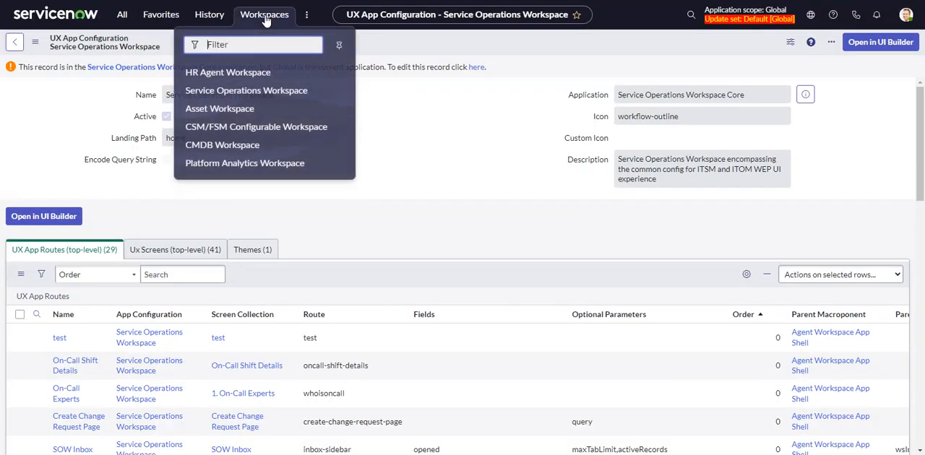
left_click(246, 90)
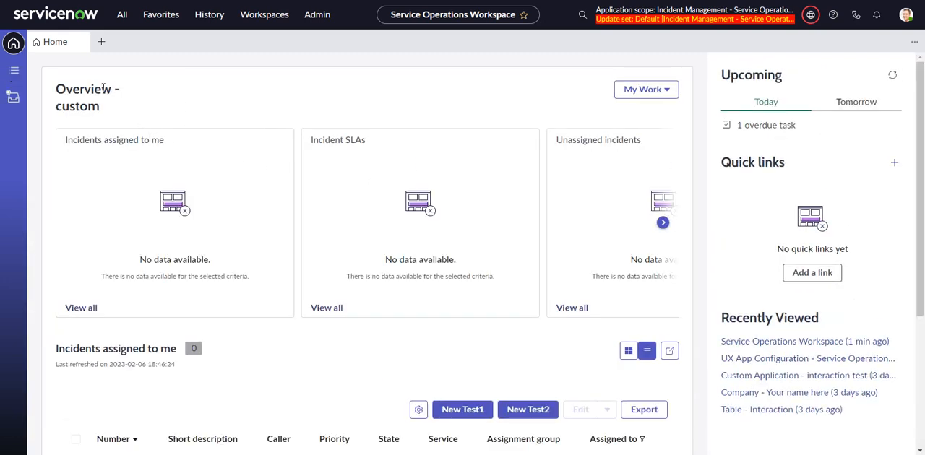
mouse_move(99, 130)
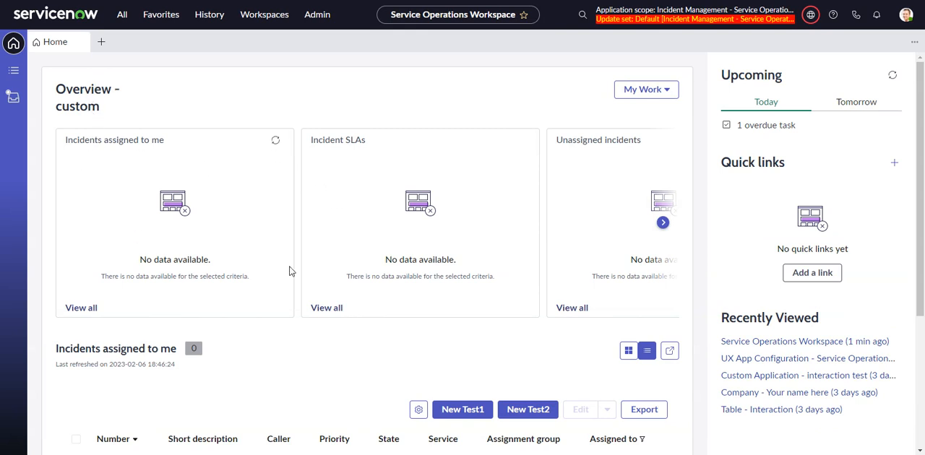
mouse_move(173, 115)
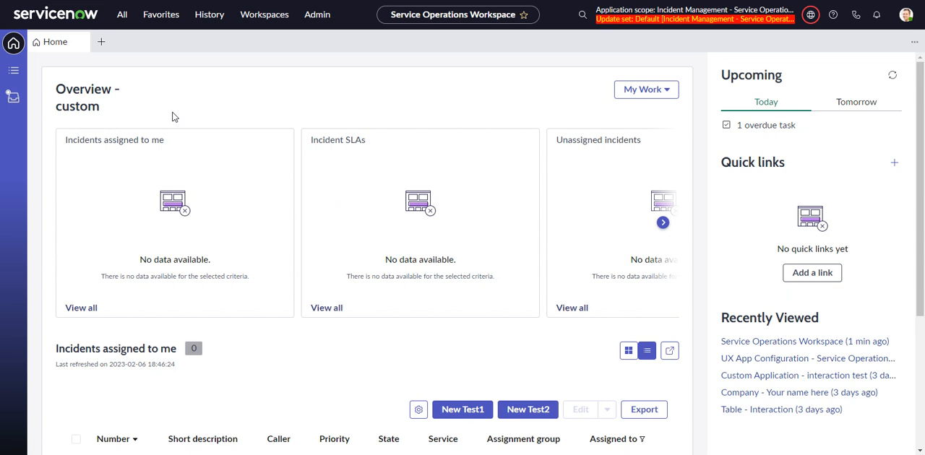
mouse_move(214, 118)
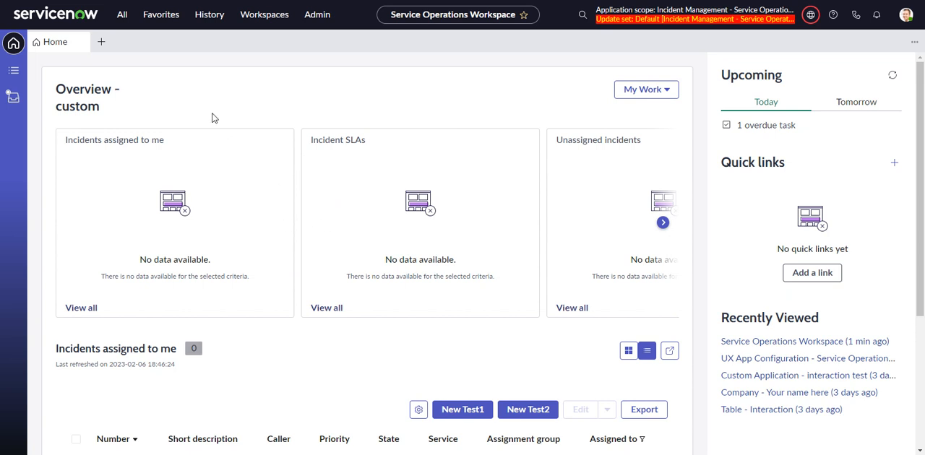